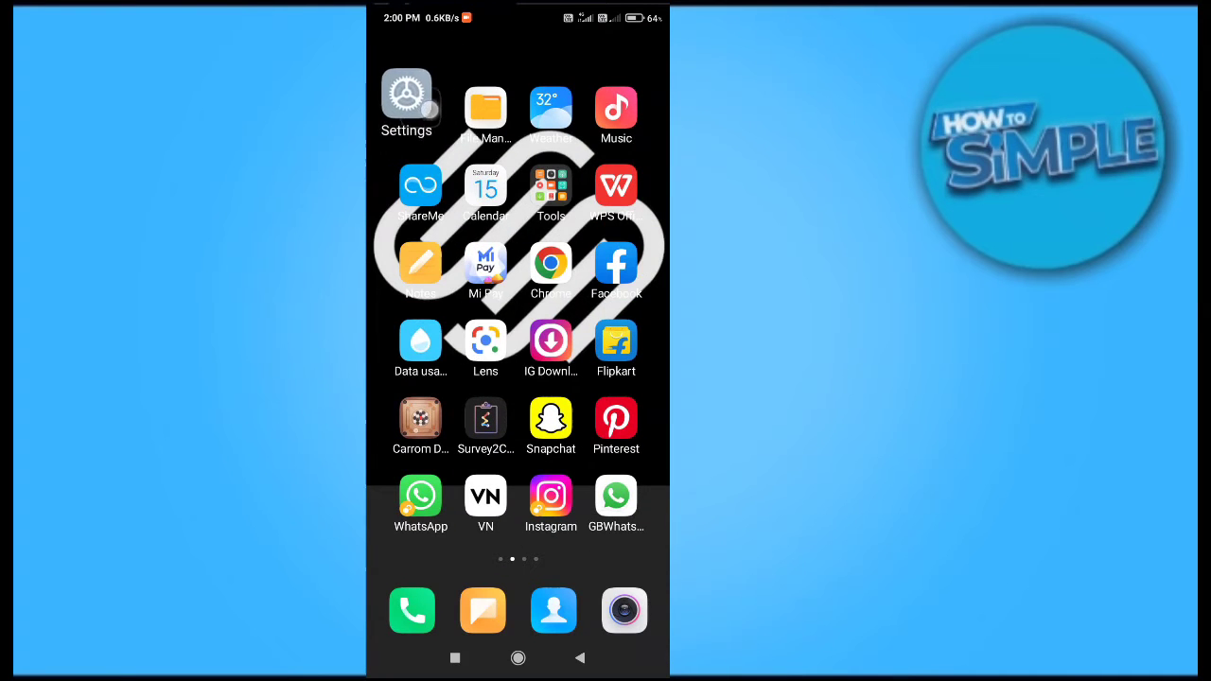
- Open Settings and scroll down until Apps and Additional settings appear
click(405, 95)
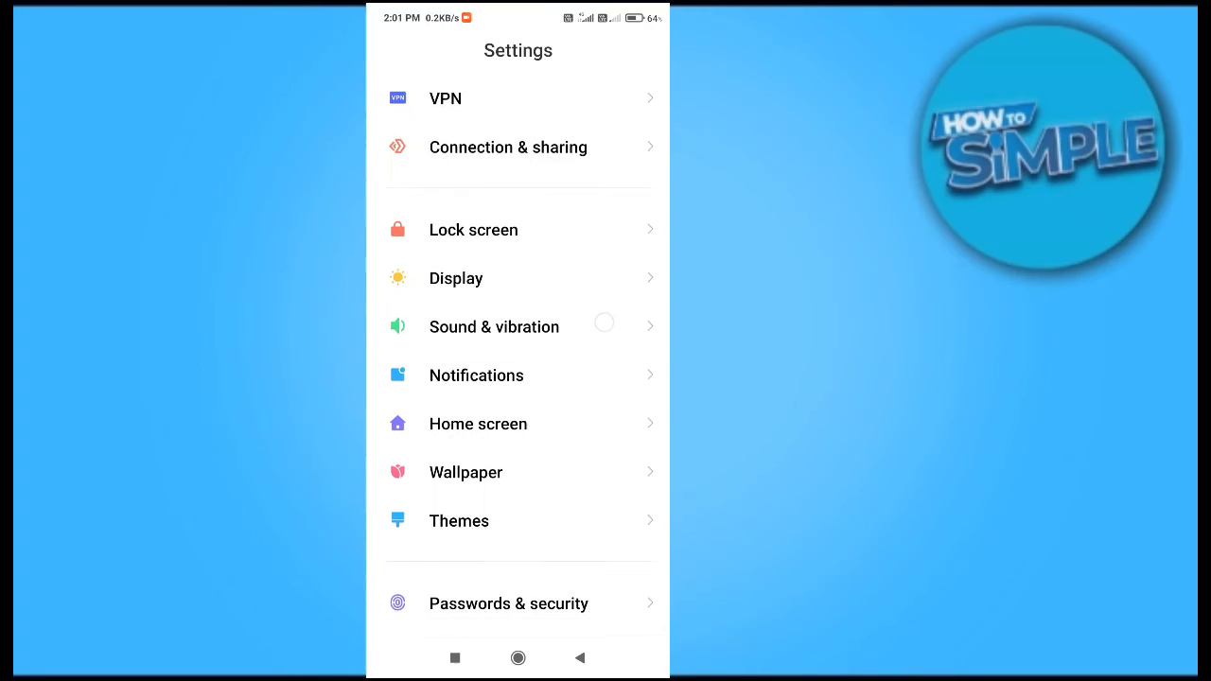
scroll(down, 3)
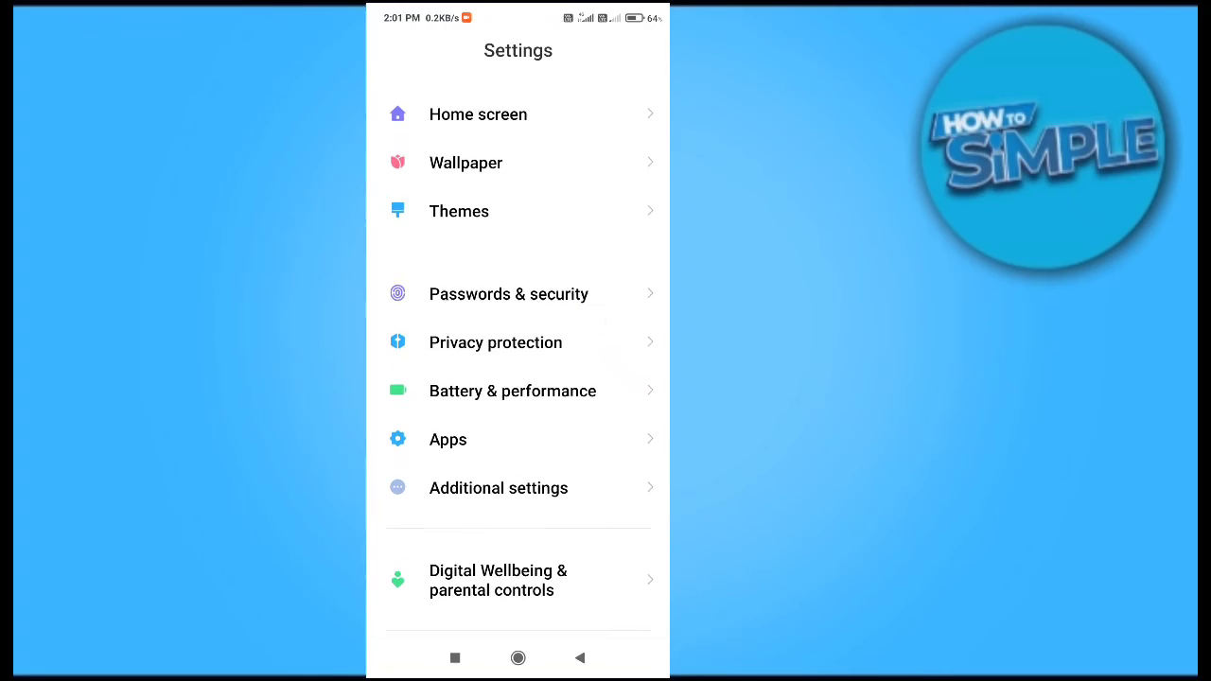
scroll(down, 3)
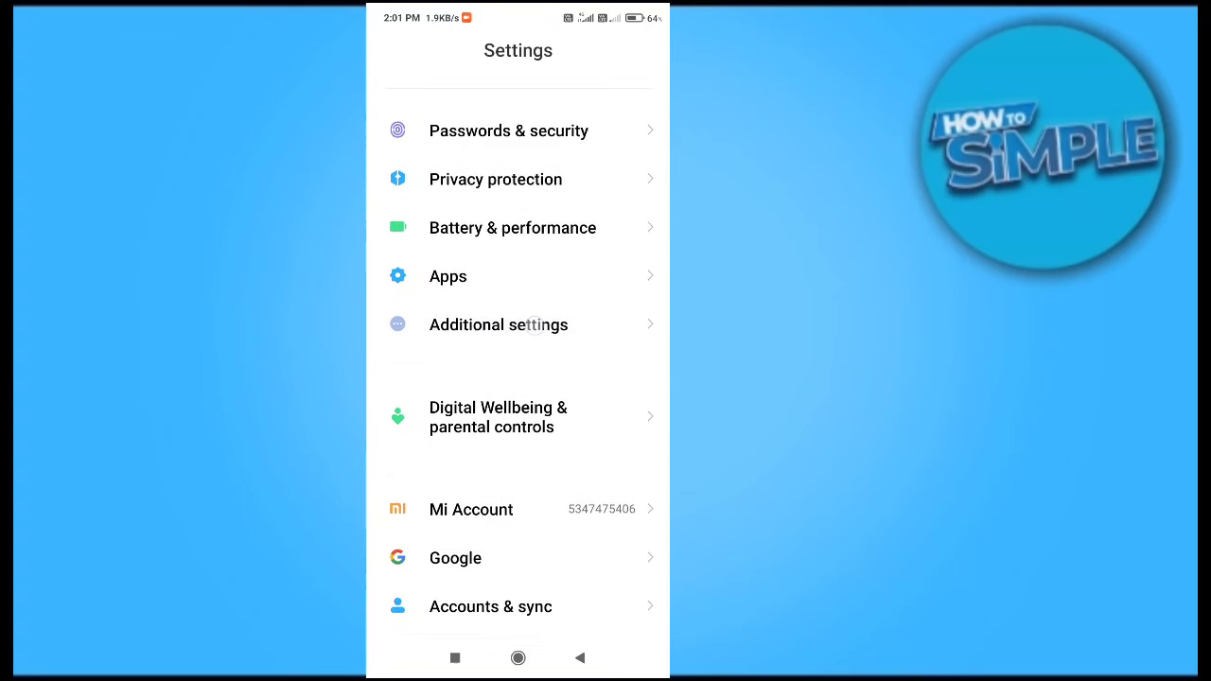
- Go through Additional settings and Languages & input to the Languages list showing English (India)
click(498, 325)
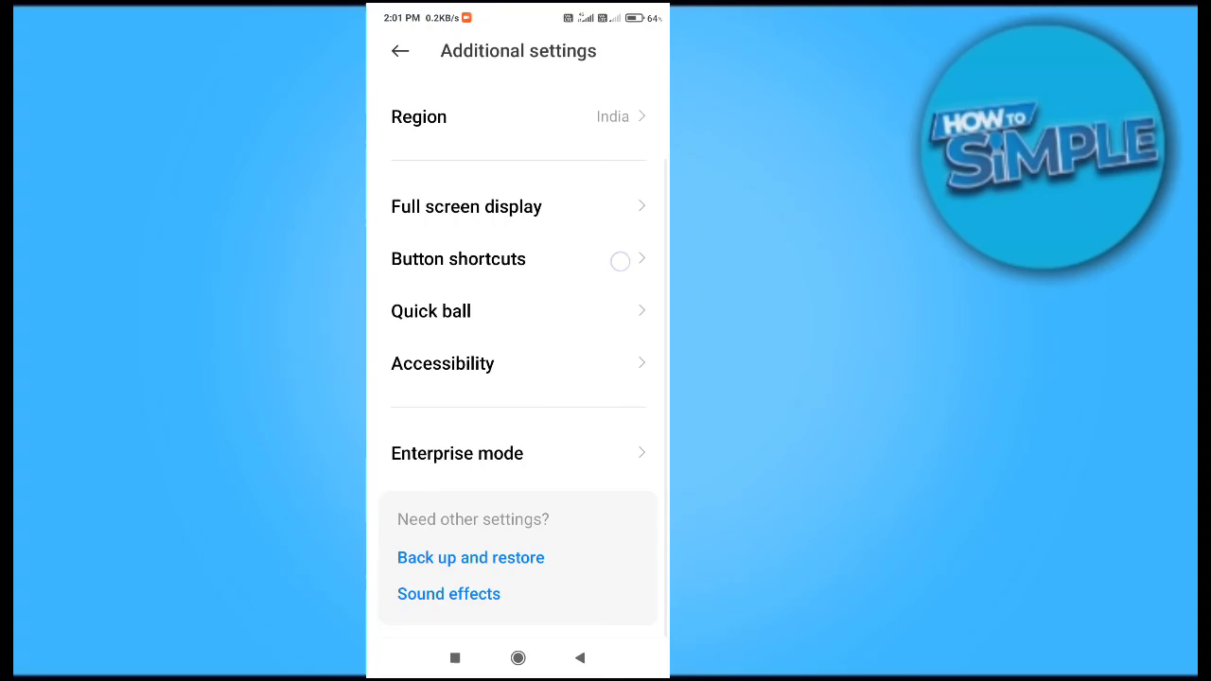
scroll(down, 3)
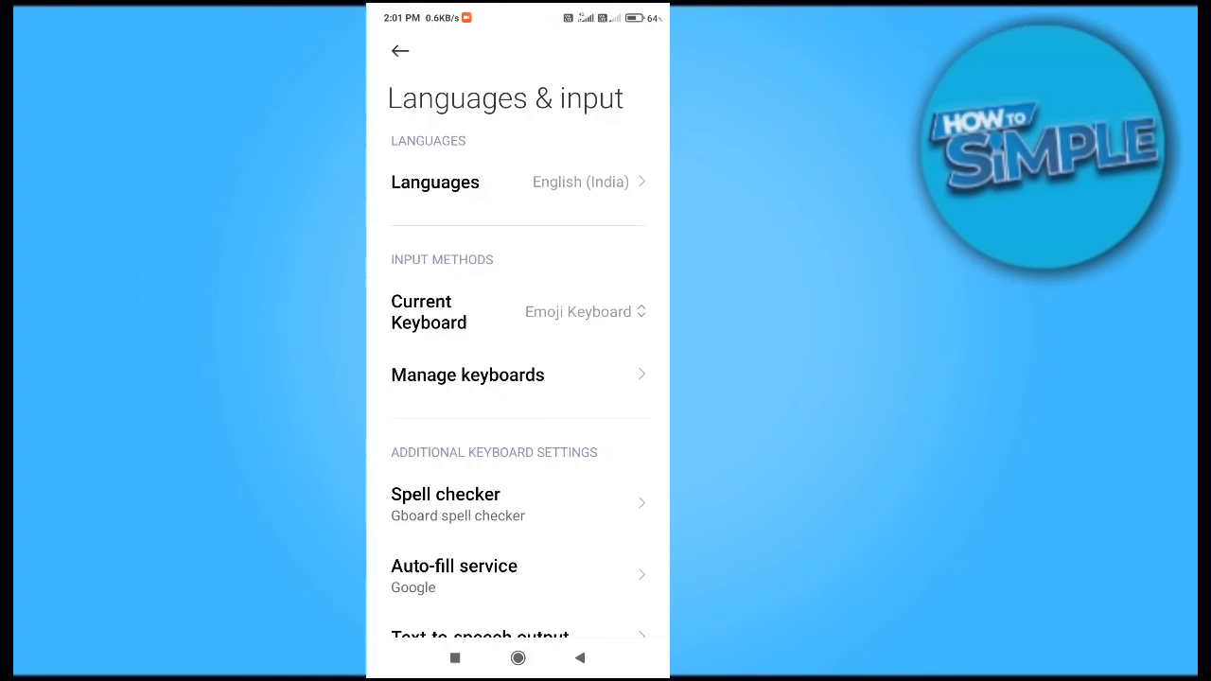
click(517, 182)
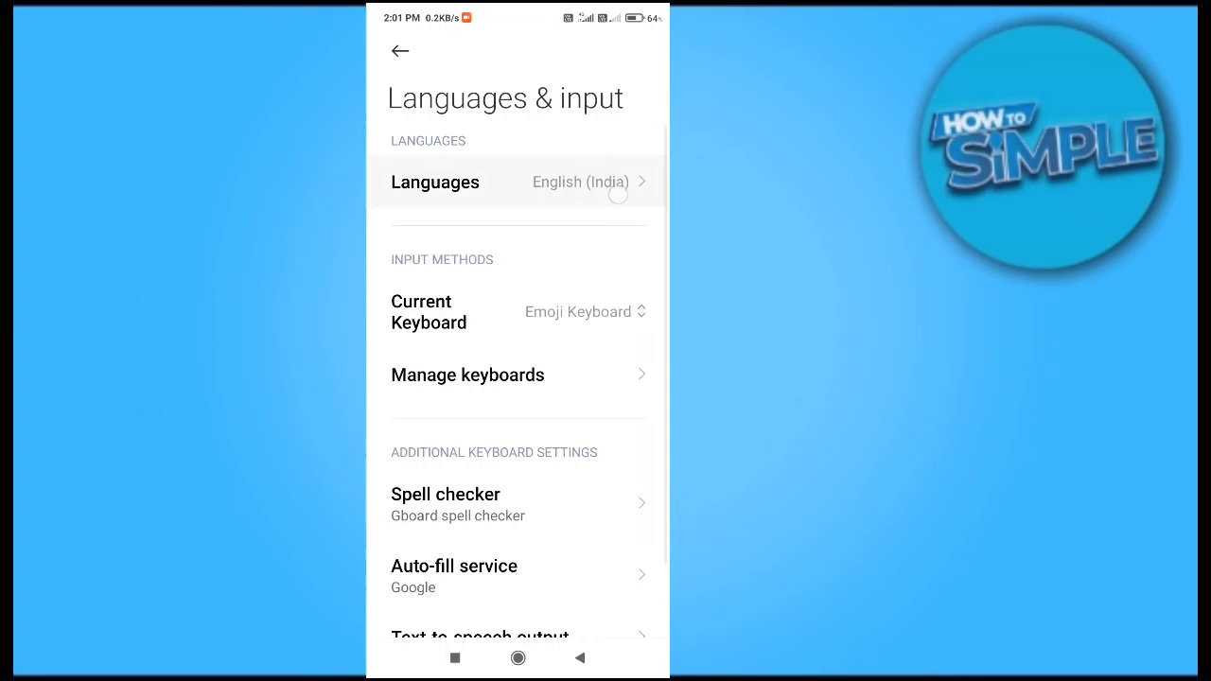
click(518, 182)
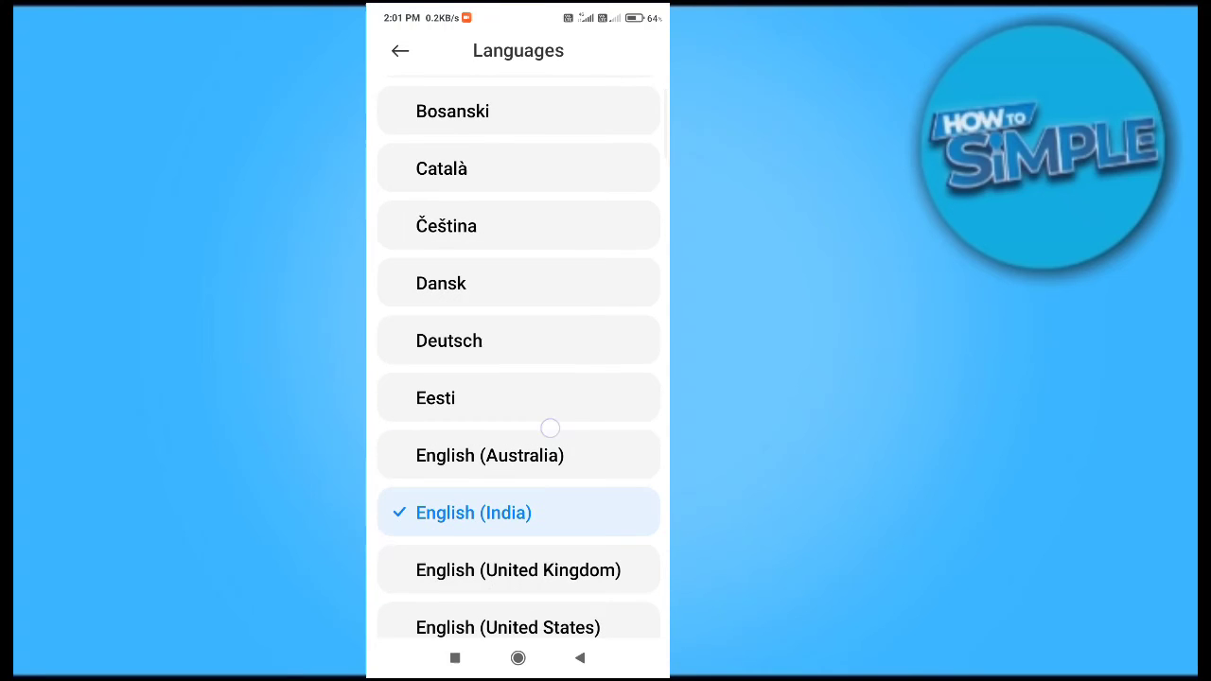
scroll(down, 3)
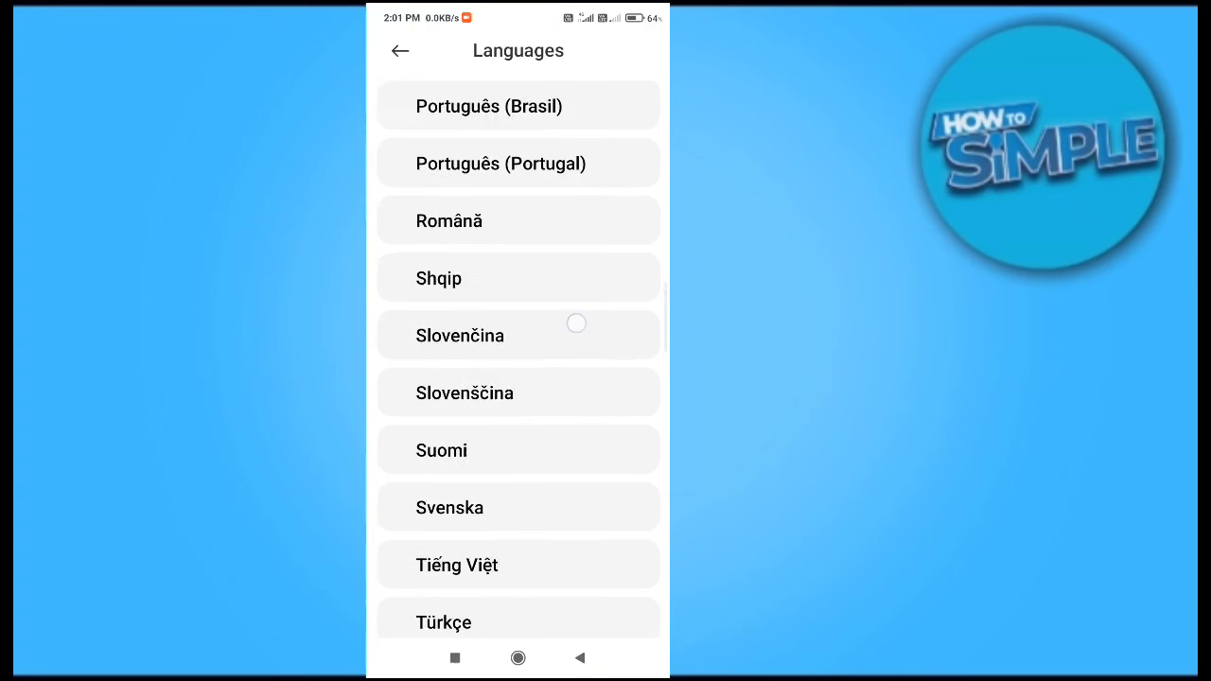
scroll(down, 3)
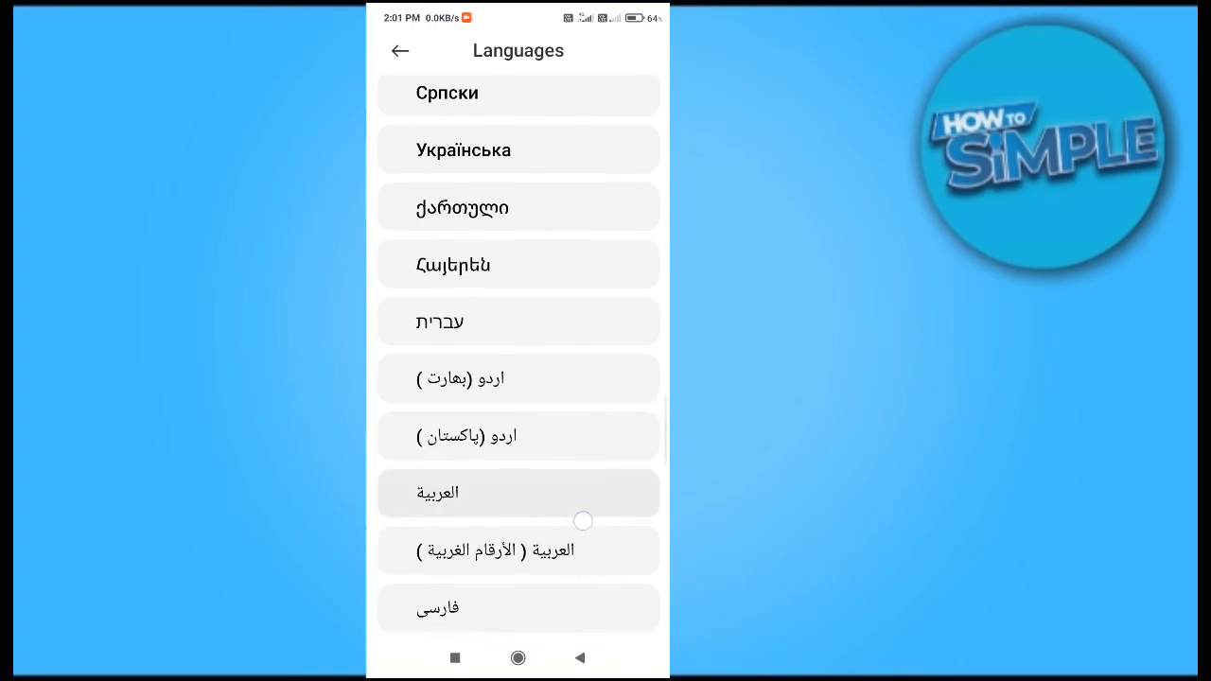
scroll(down, 3)
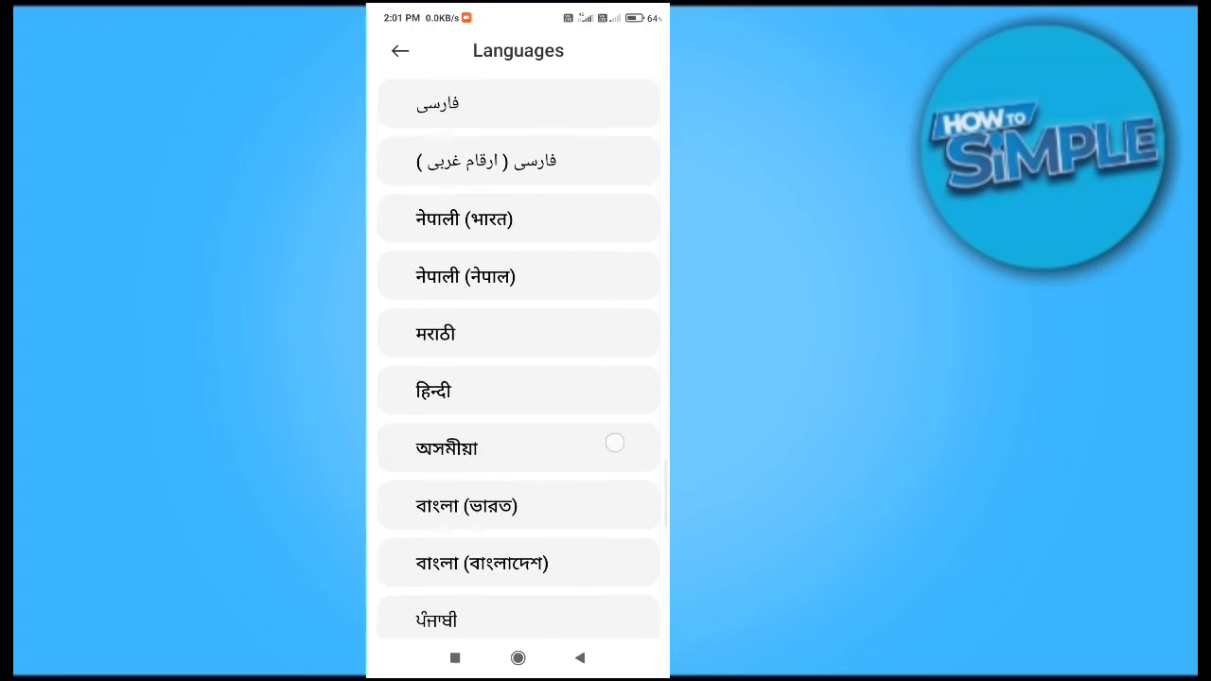
scroll(down, 3)
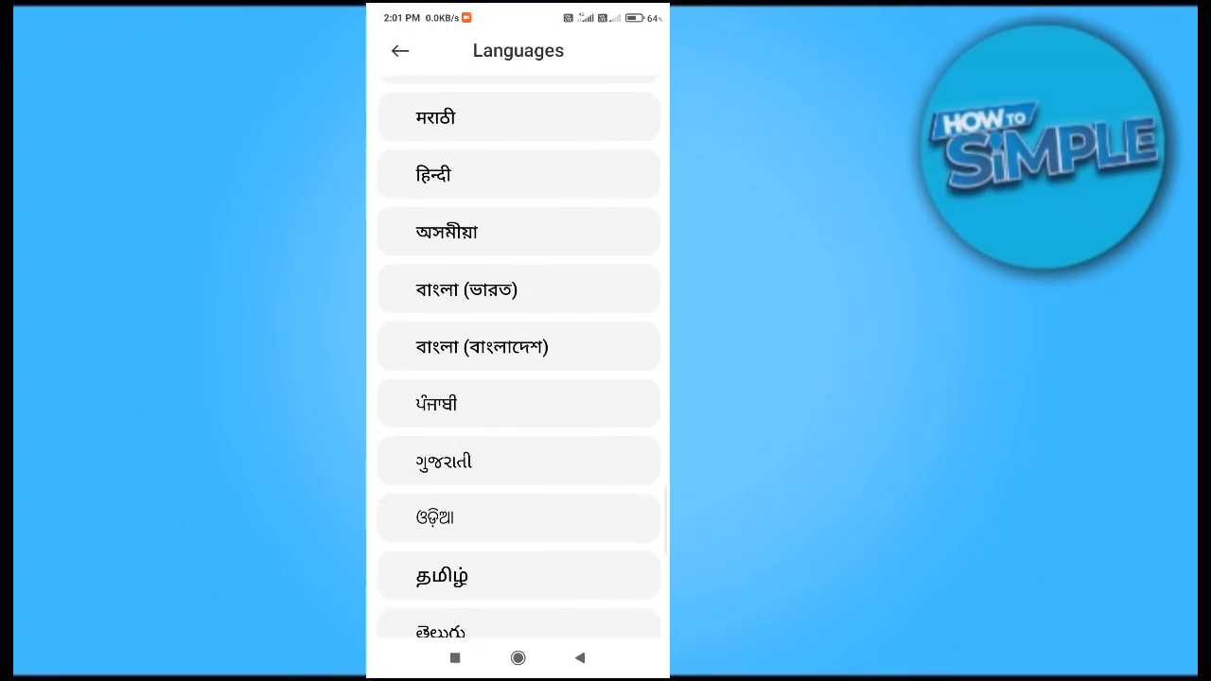
scroll(up, 3)
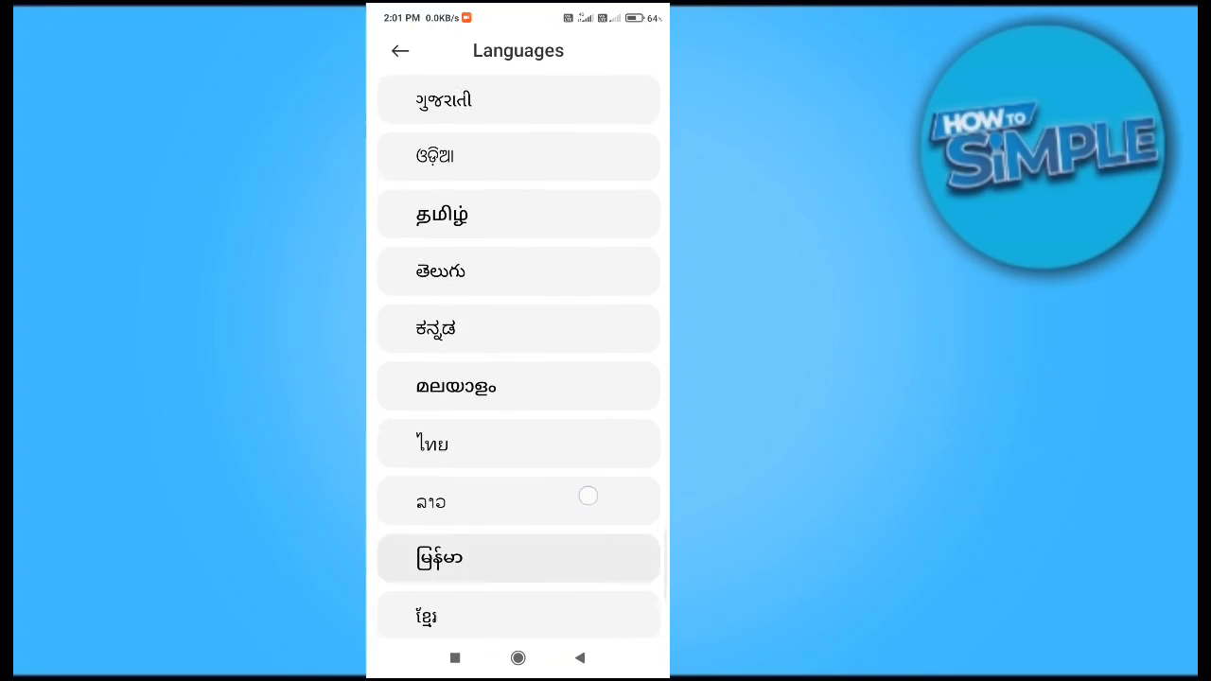
scroll(down, 3)
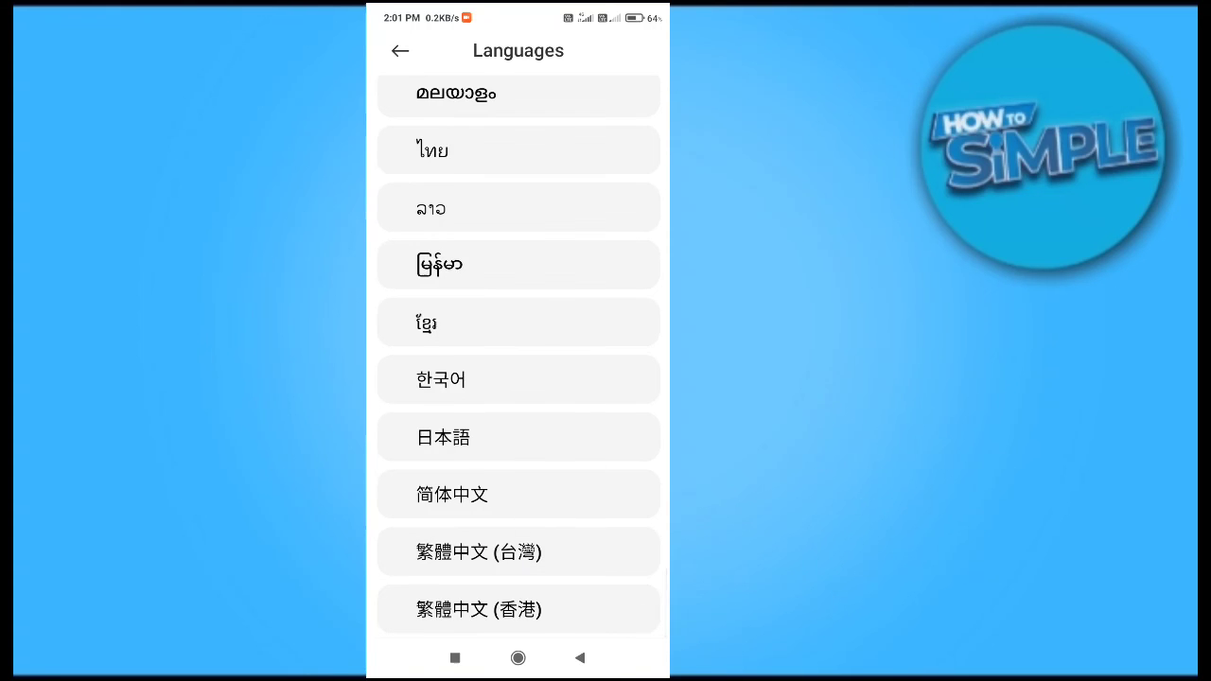
scroll(down, 3)
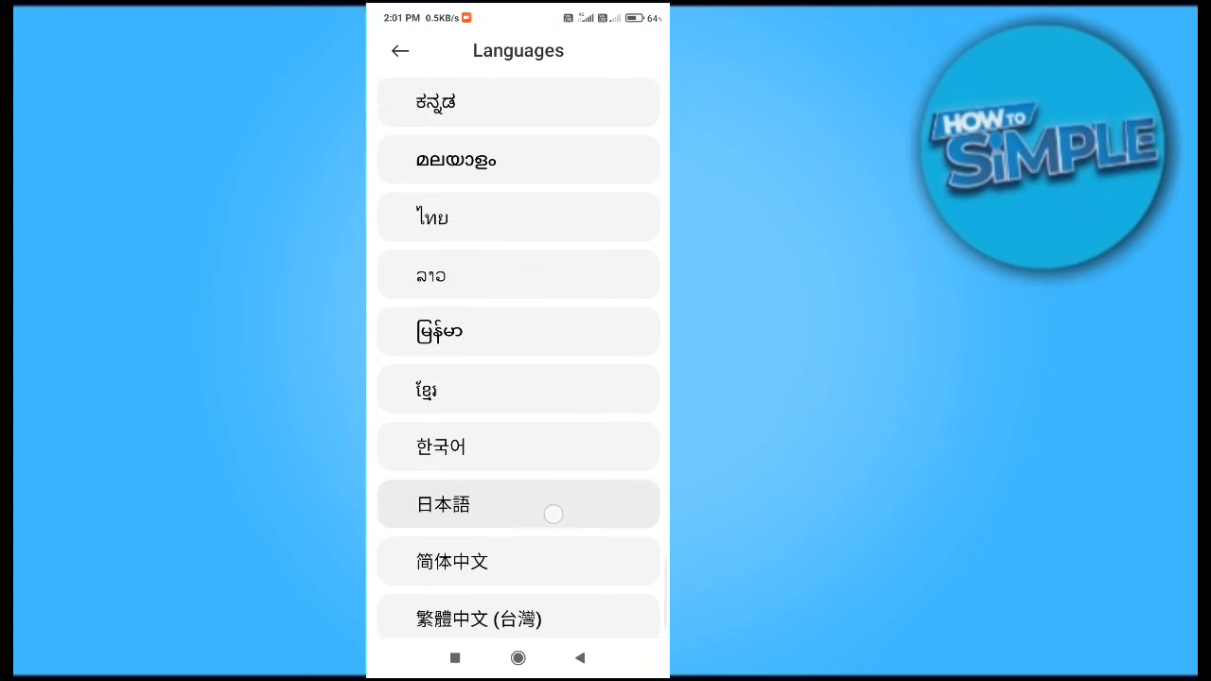
scroll(up, 3)
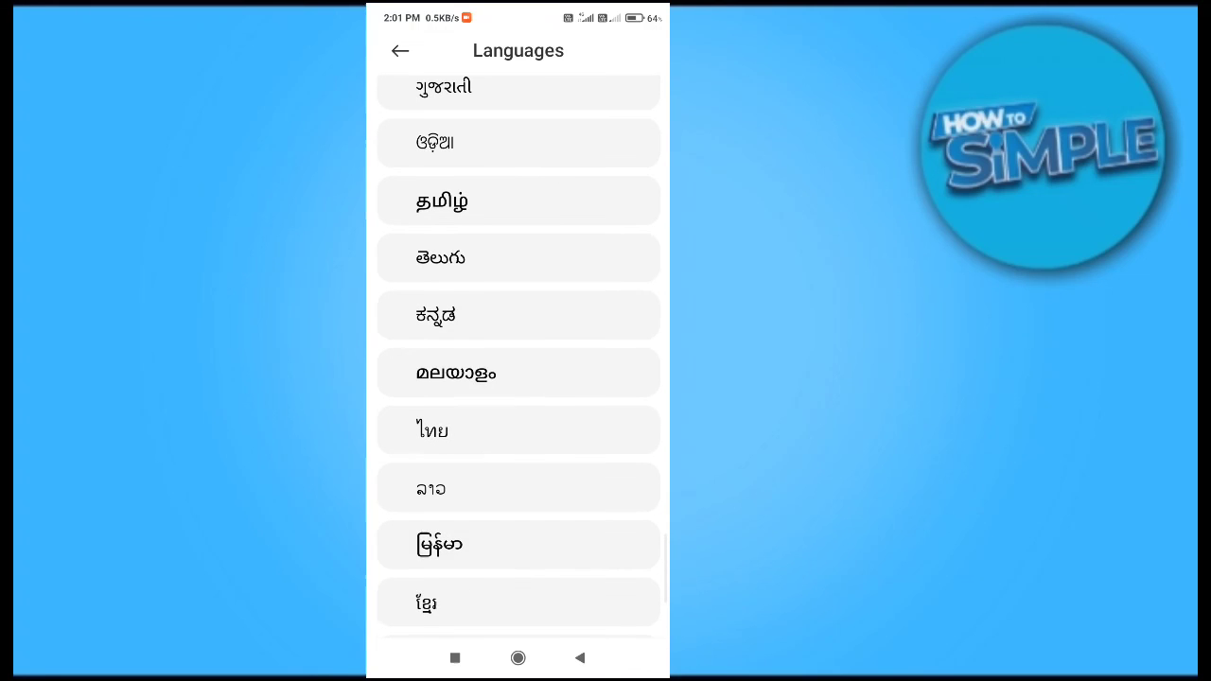